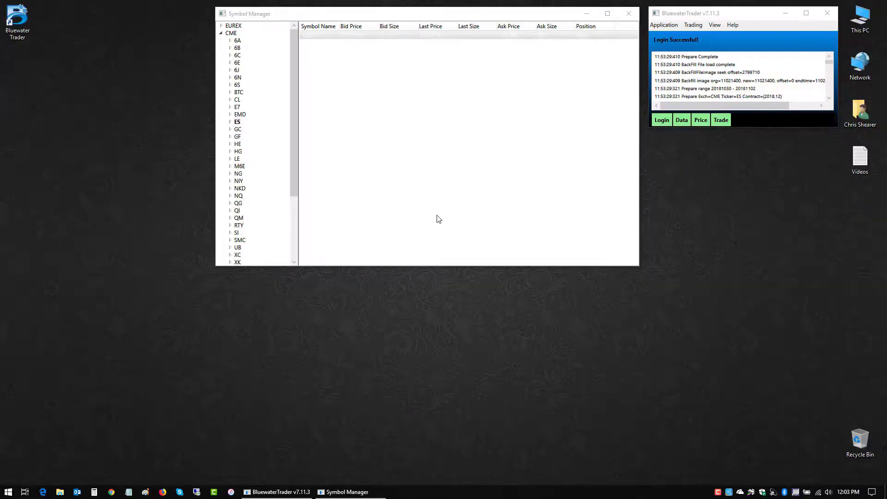
mouse_move(423, 212)
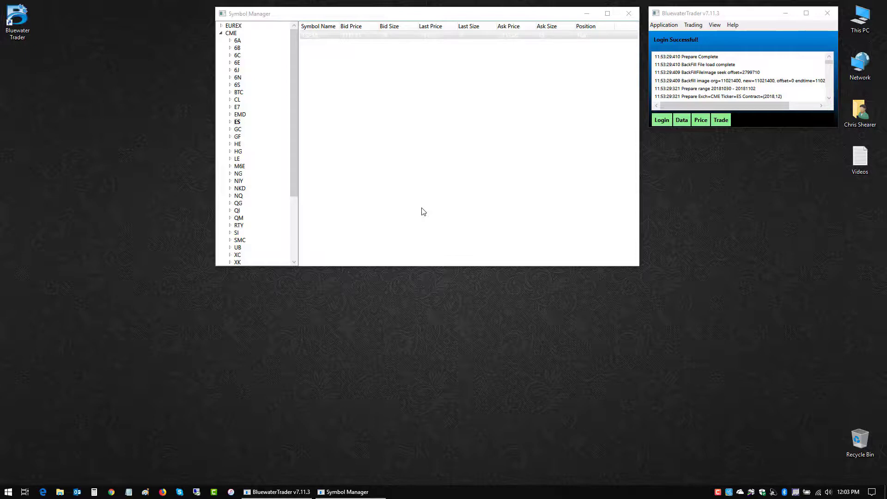
Step: Select the ES contract row (ESZ18) under CME in the Symbol Manager
left_click(237, 122)
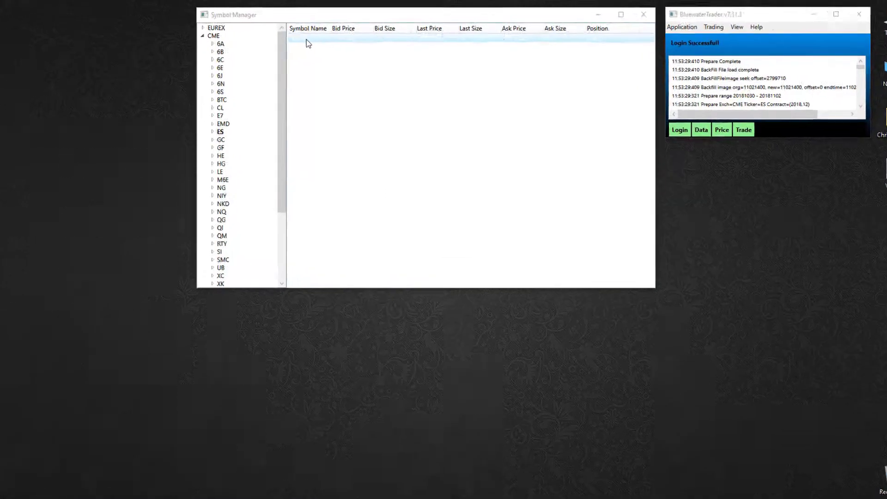
Step: Open a Simulation DOM ladder for ESZ18 from its row's context menu
right_click(312, 61)
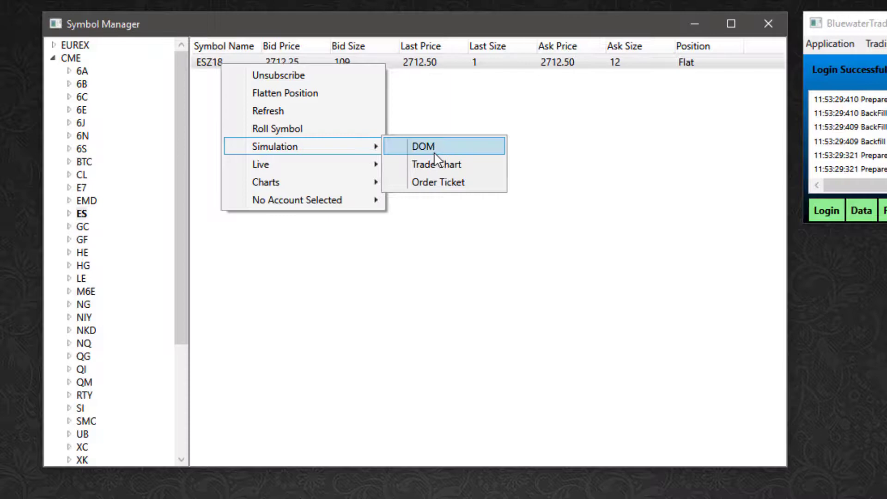
mouse_move(440, 165)
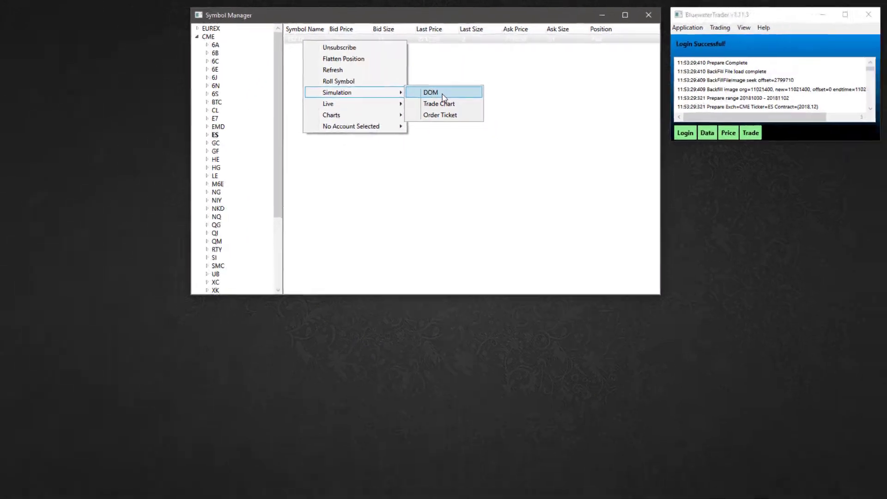
left_click(431, 93)
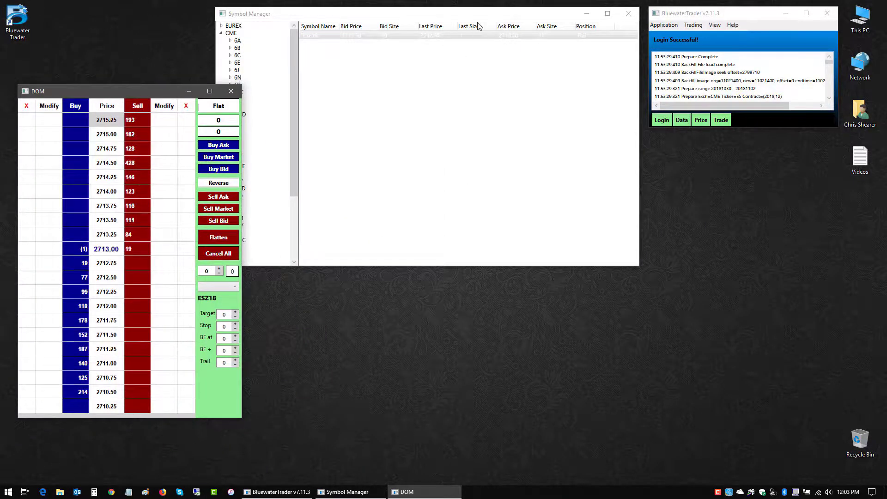
Step: Open a Live DOM ladder for ESZ18 beside the simulated one
right_click(311, 35)
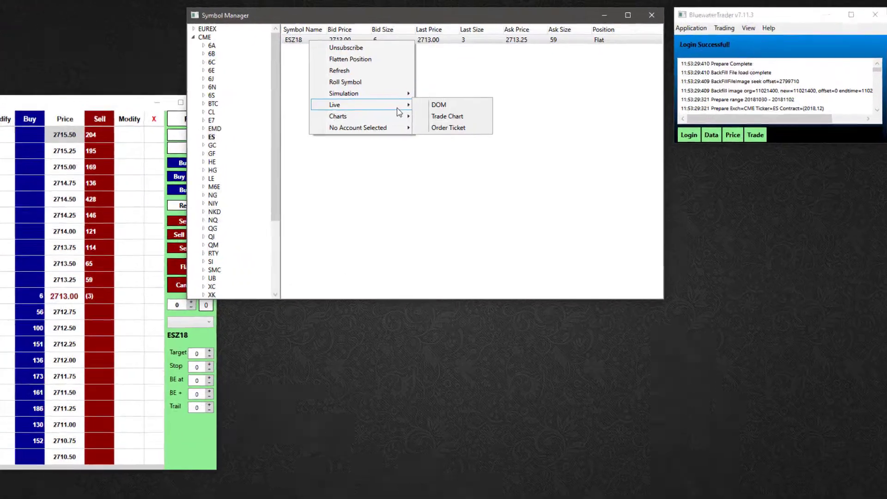
left_click(438, 104)
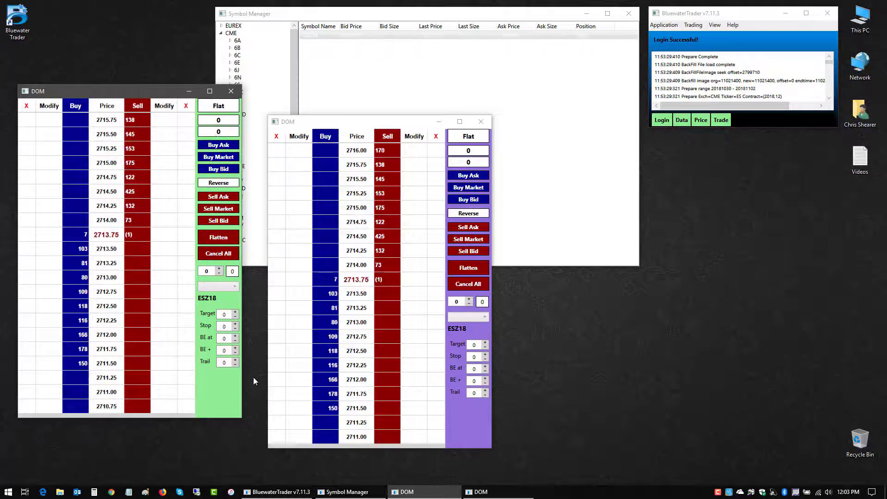
left_click(468, 251)
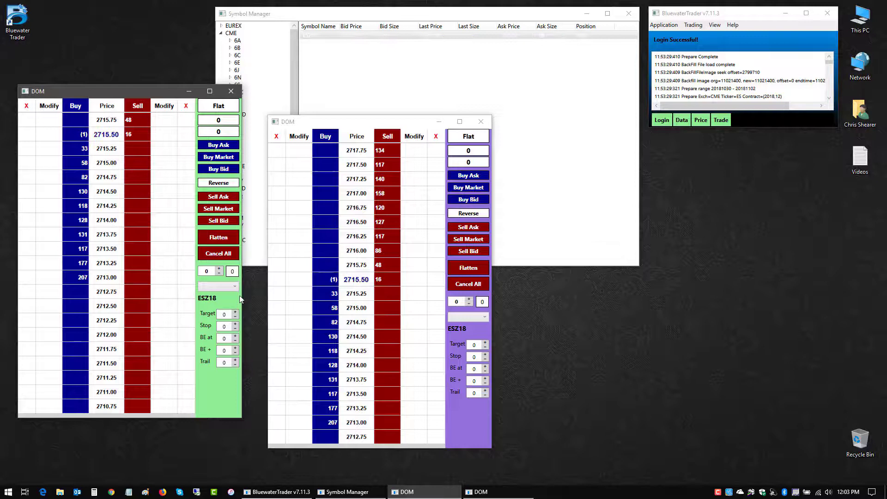
left_click(218, 285)
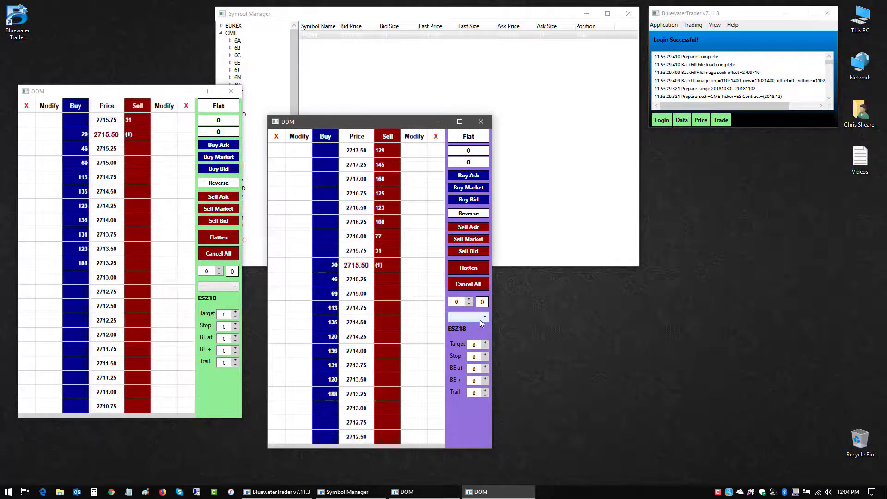
Step: Set the live ladder's order strategy to PSTest1
left_click(484, 316)
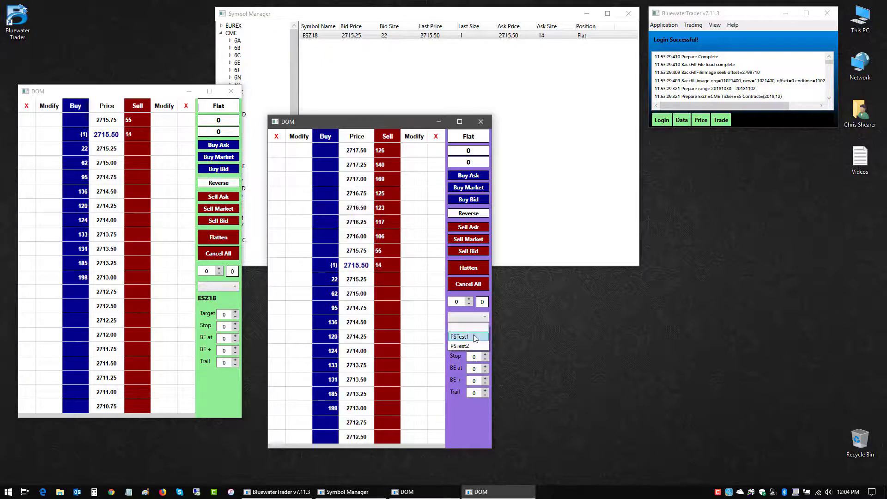
left_click(456, 329)
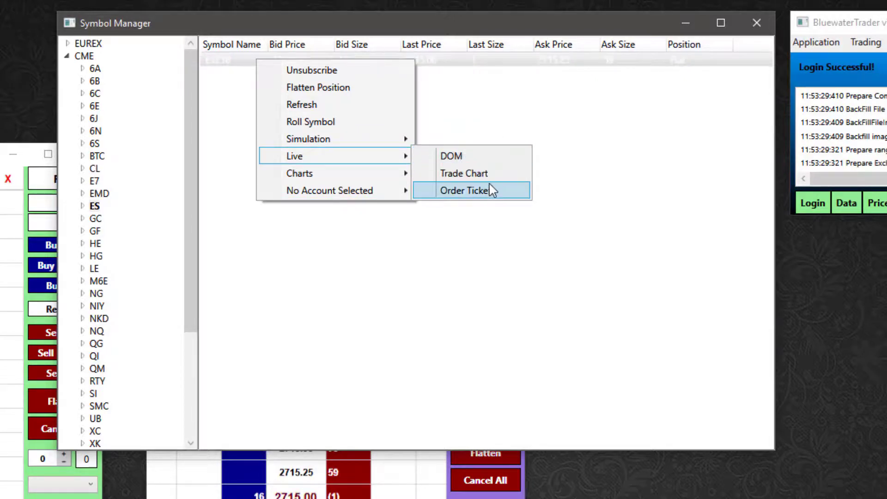
Step: Open a live order ticket for ESZ18
left_click(464, 190)
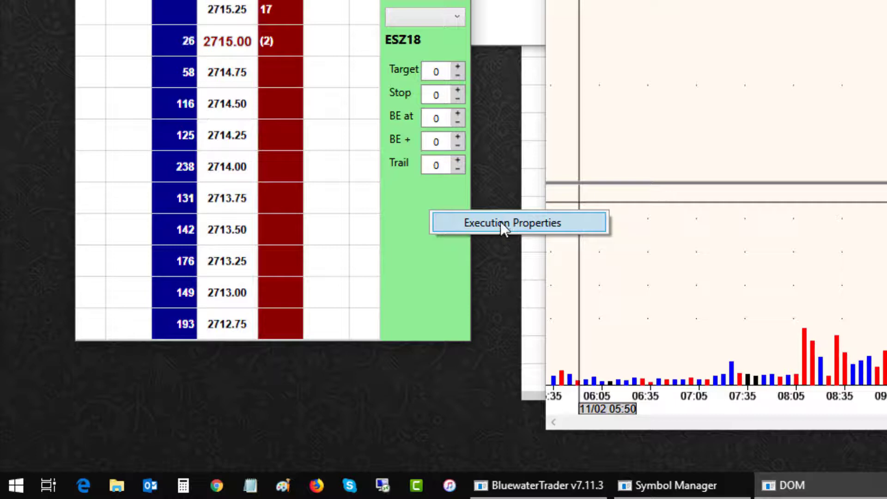
Step: In Execution Properties, hide the BuyAsk, BuyBid, SellAsk and SellBid order buttons on the ladder
left_click(512, 222)
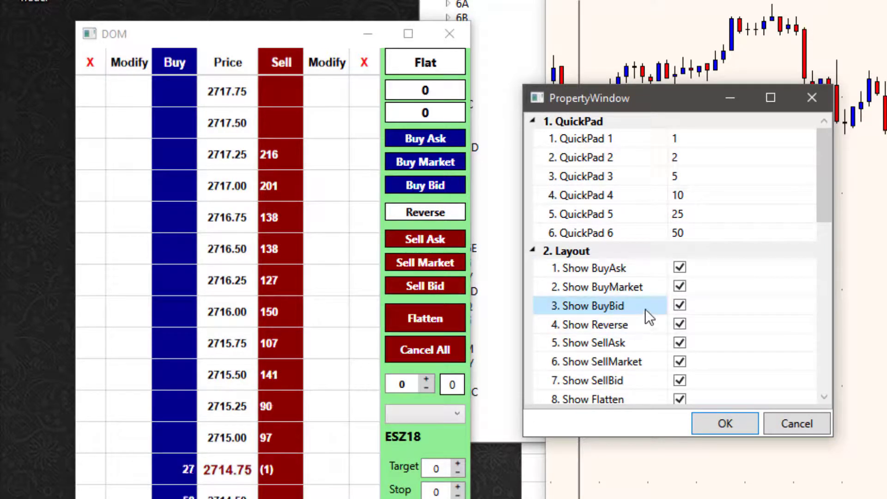
left_click(680, 306)
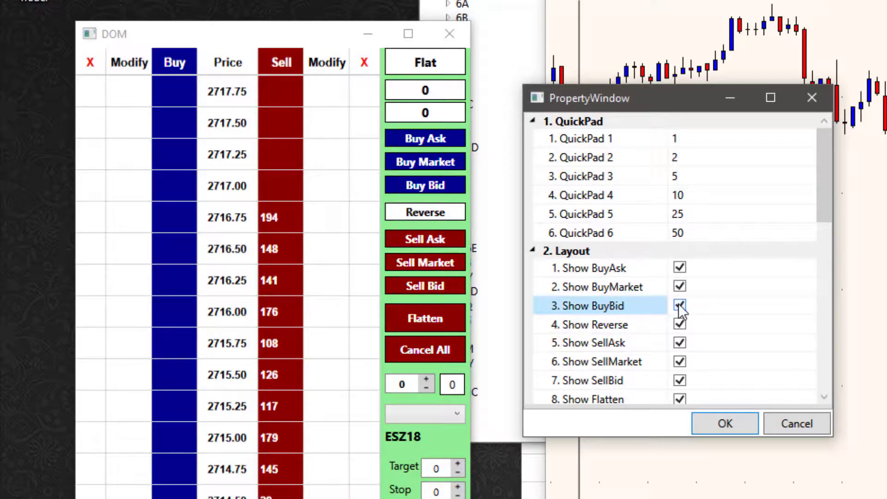
left_click(679, 306)
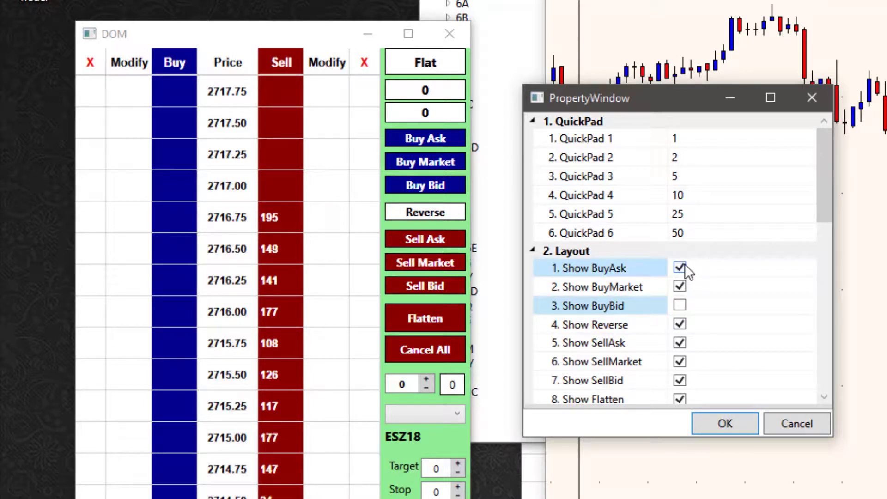
left_click(679, 268)
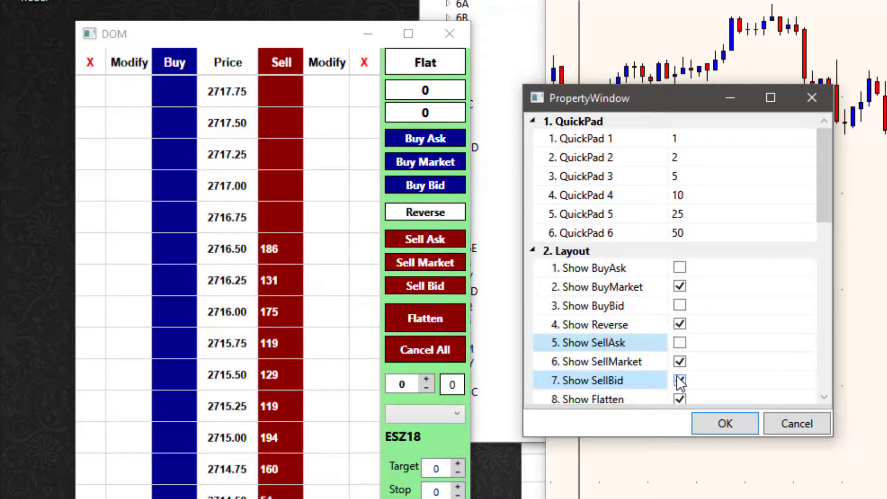
left_click(679, 380)
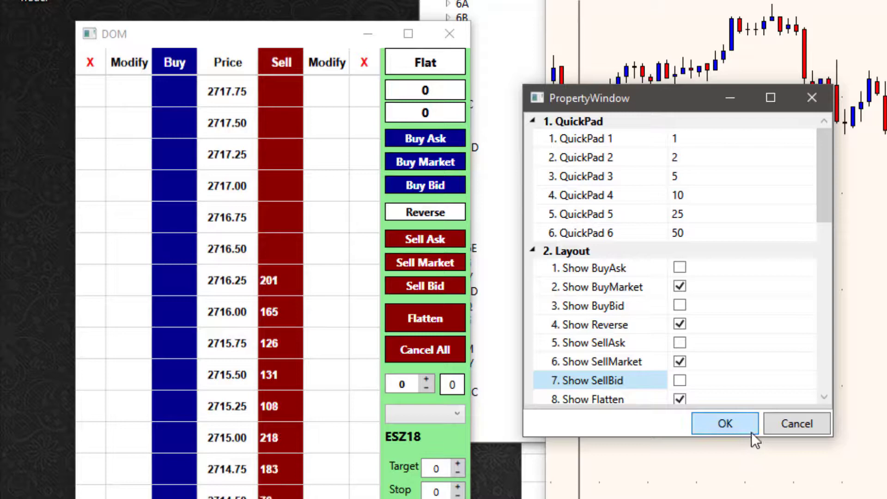
left_click(725, 424)
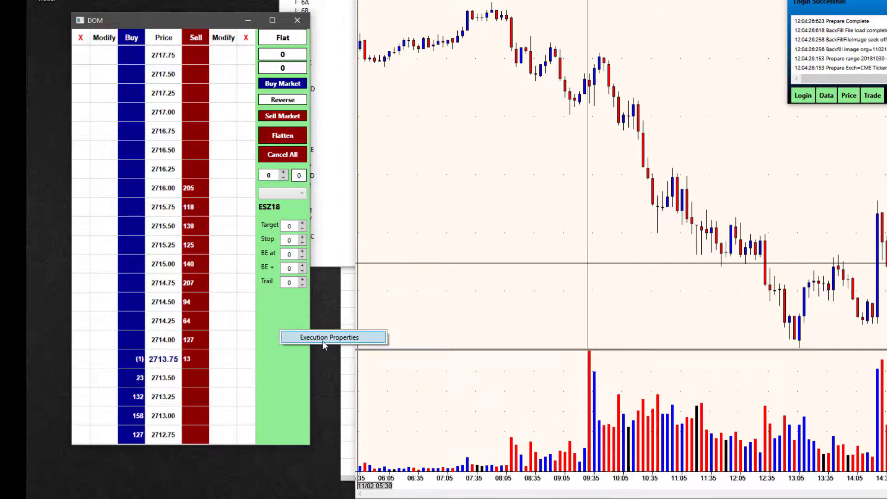
Step: Enable Show QuickPad in Execution Properties so preset sizes appear on the ladder
left_click(329, 336)
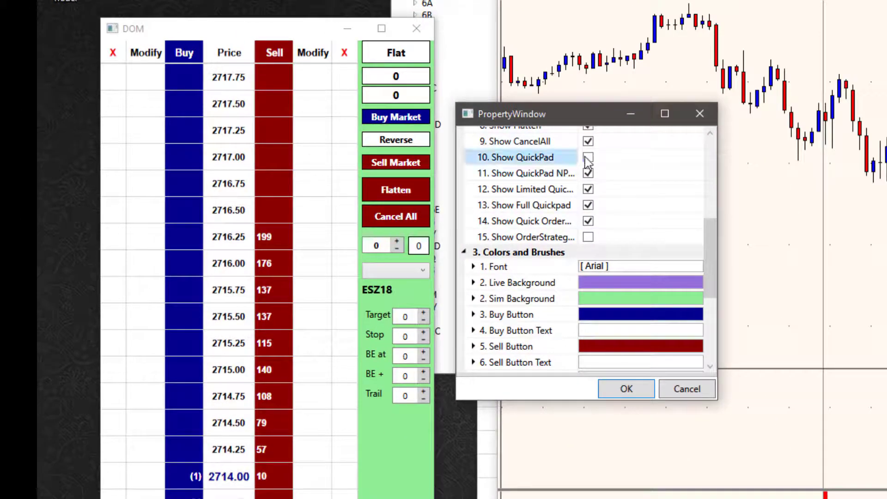
left_click(589, 158)
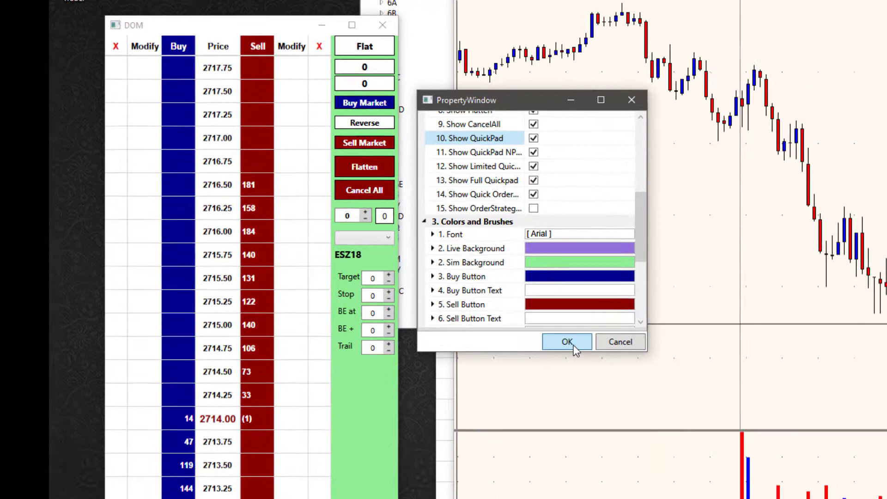
left_click(567, 342)
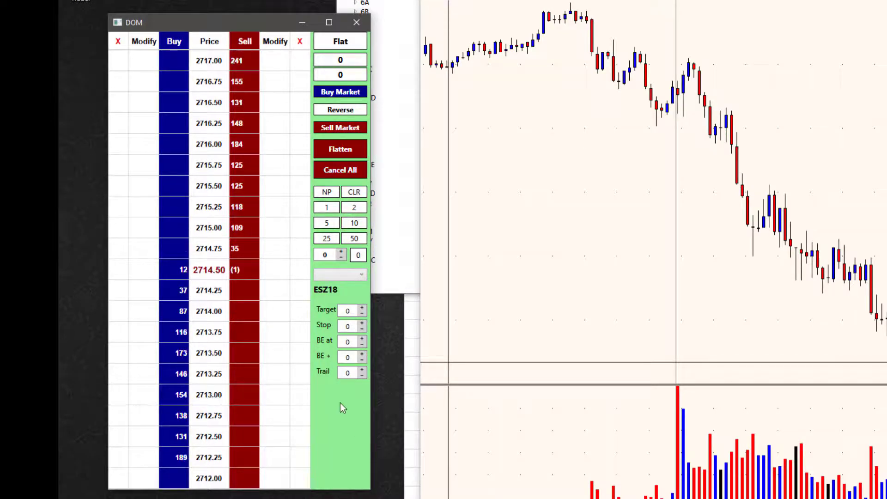
mouse_move(382, 417)
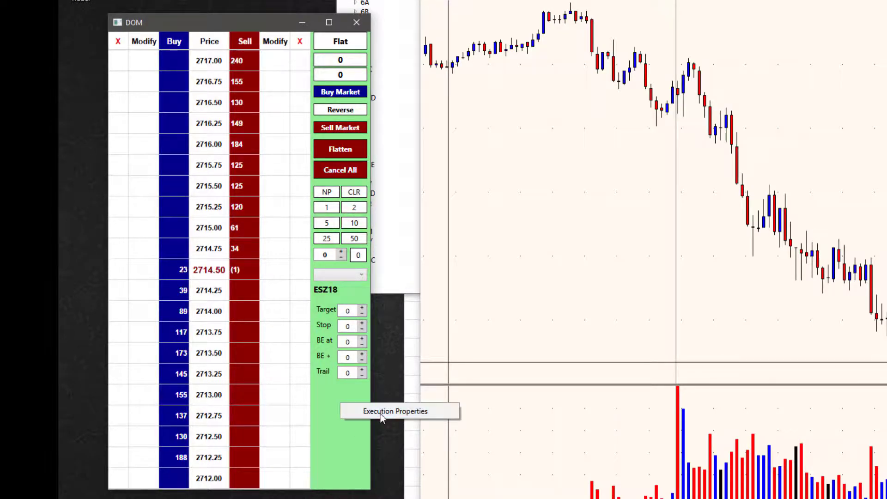
Step: Review the Buy Button and medium-purple Live Background brush colours, then cancel without changes
left_click(394, 410)
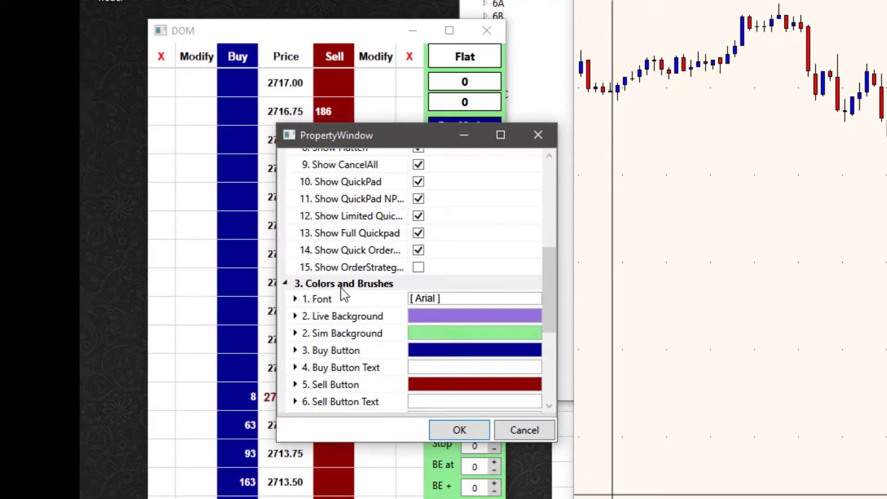
scroll("down", 3)
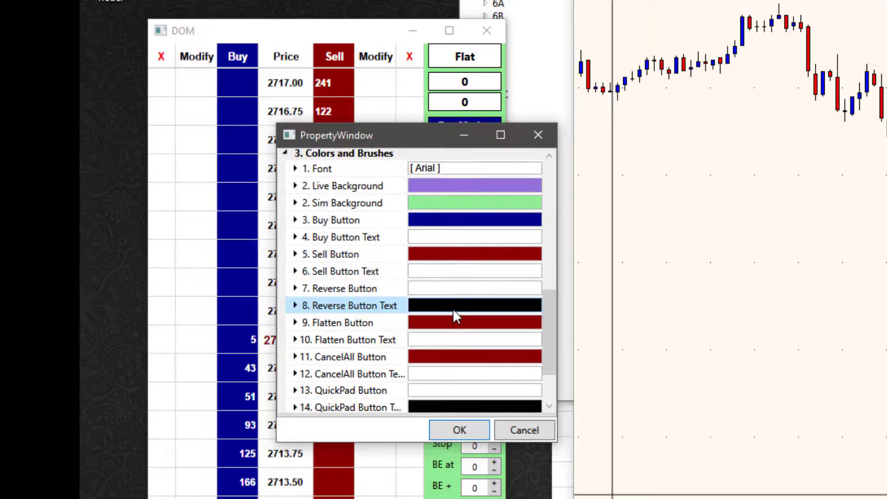
scroll("up", 3)
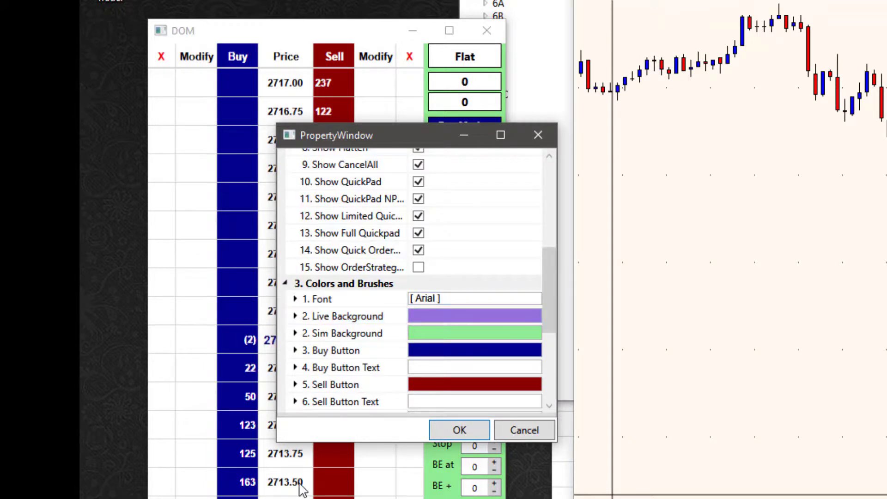
left_click(331, 349)
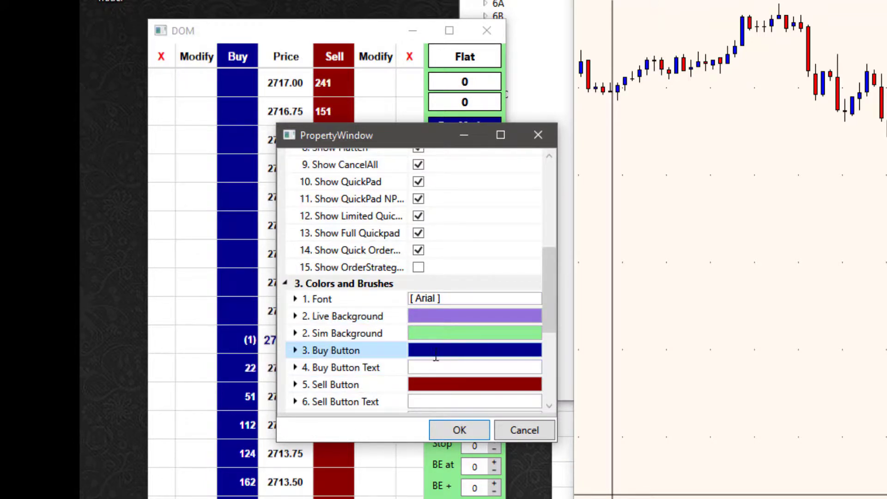
left_click(343, 316)
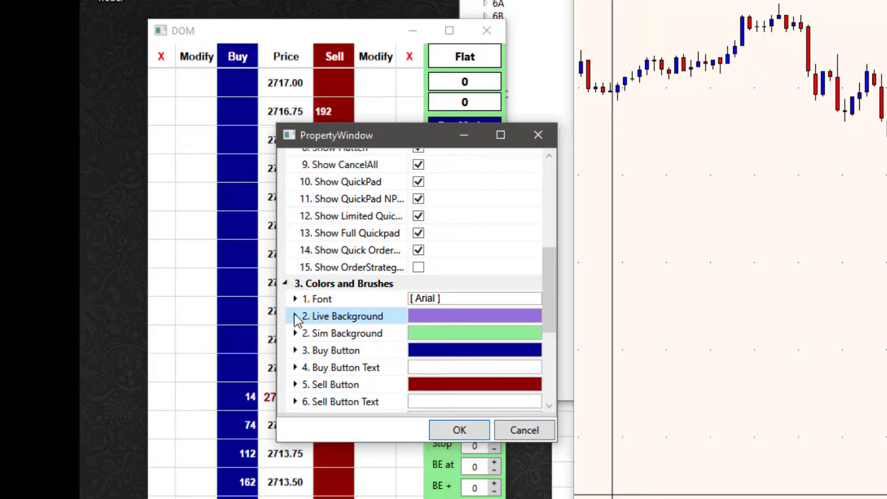
left_click(295, 316)
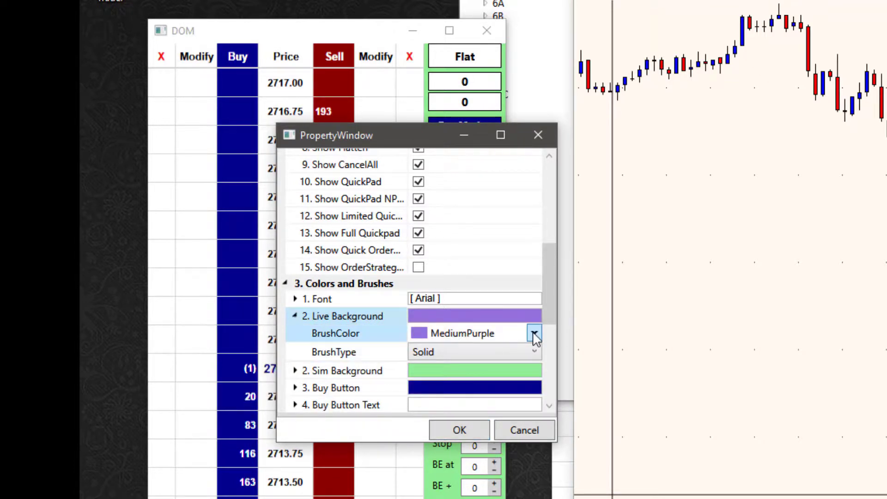
left_click(533, 333)
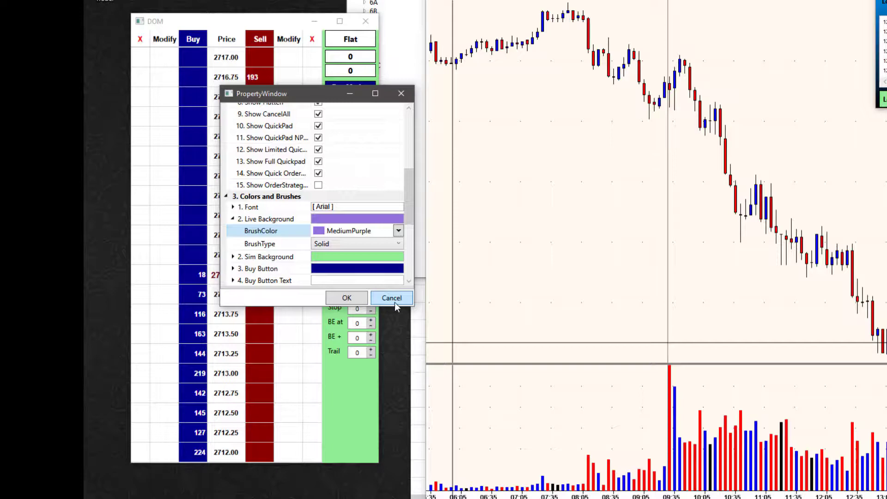
left_click(391, 297)
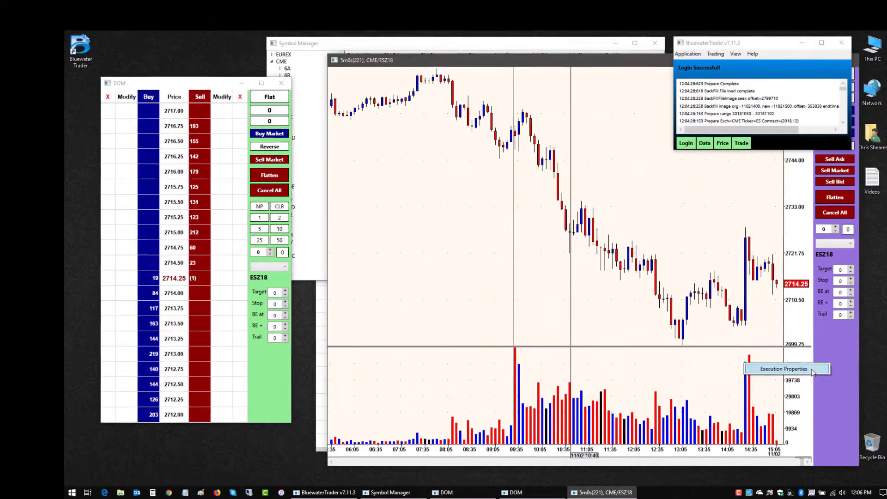
Step: Enable Show OrderStrategies in the chart's Execution Properties layout
left_click(783, 368)
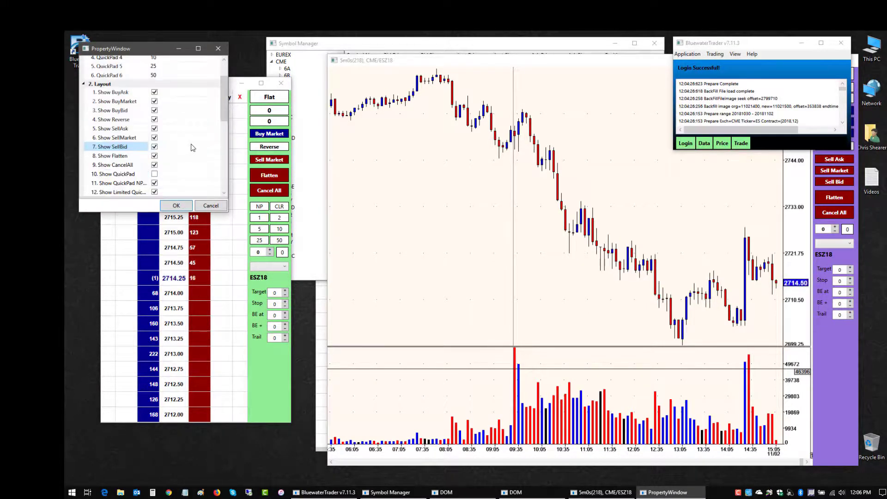
scroll("up", 3)
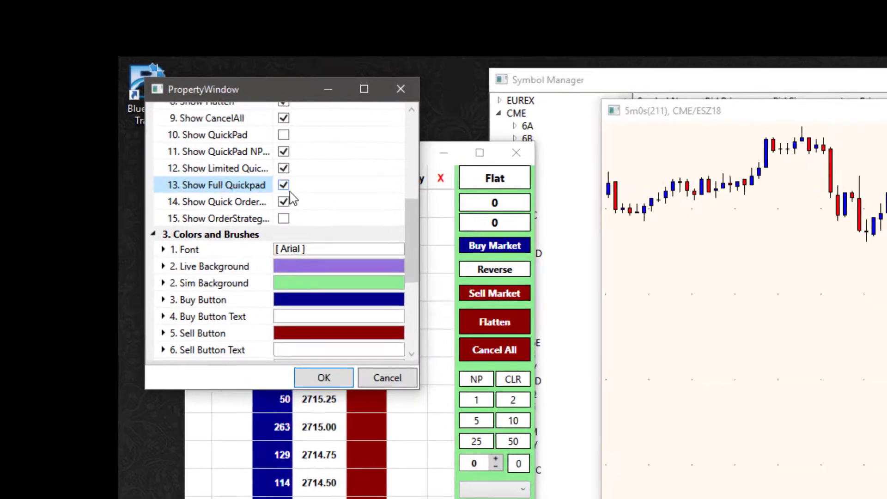
left_click(283, 218)
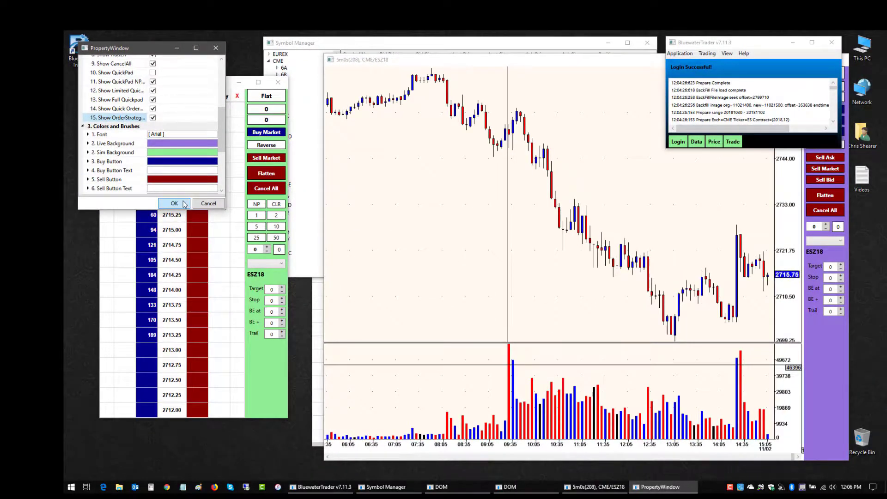
left_click(175, 203)
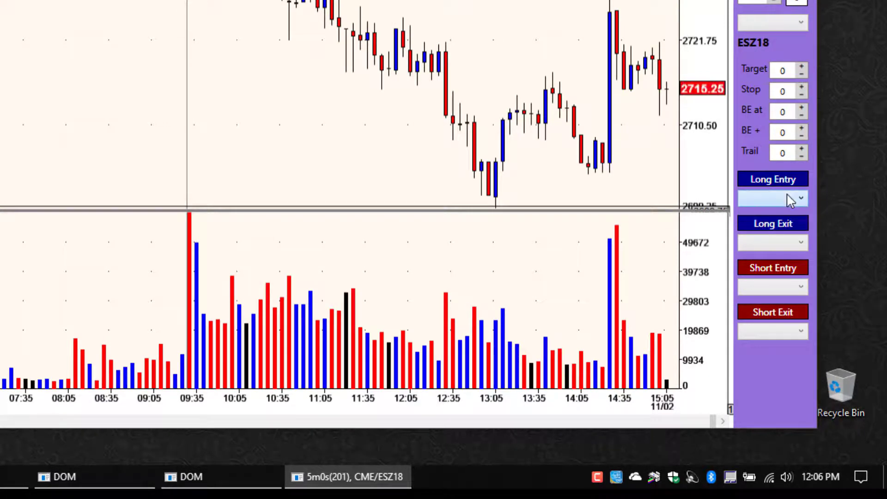
mouse_move(222, 206)
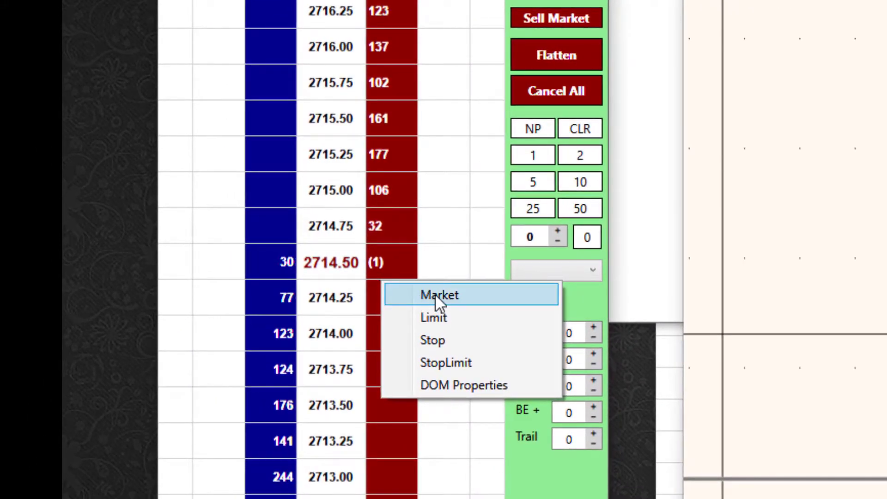
mouse_move(448, 331)
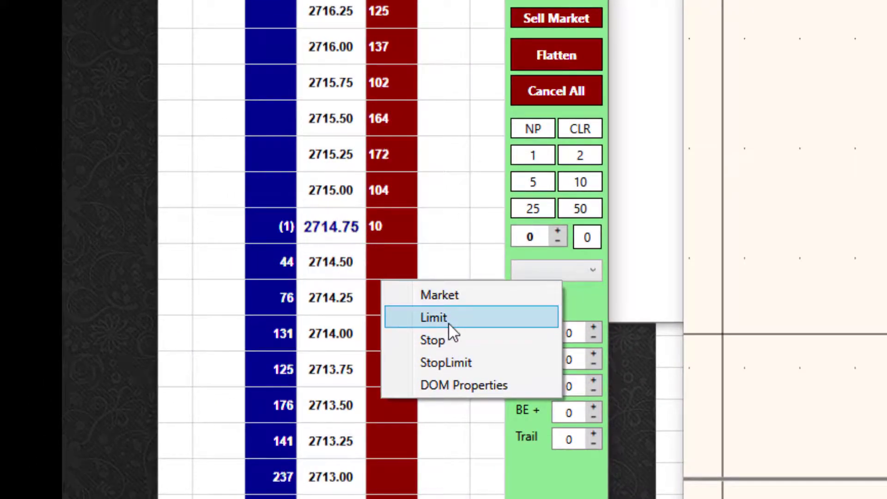
mouse_move(464, 385)
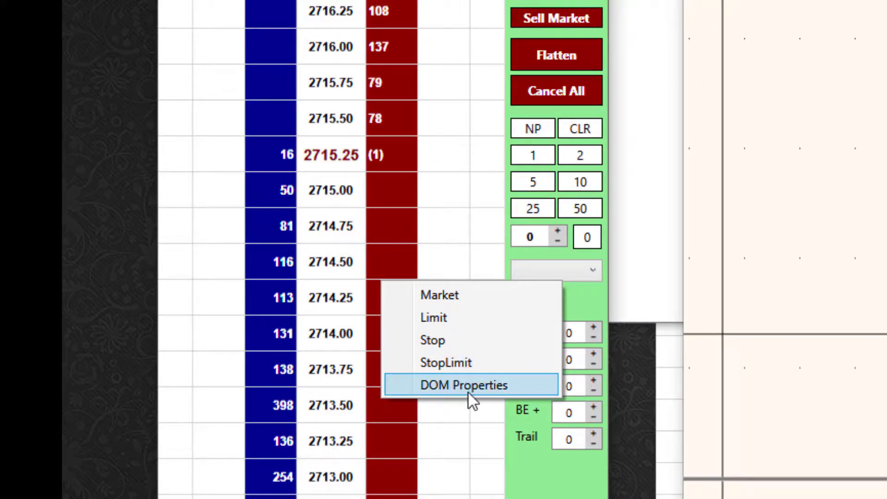
Step: Open DOM Properties for the ESZ18 ladder from its context menu
left_click(464, 385)
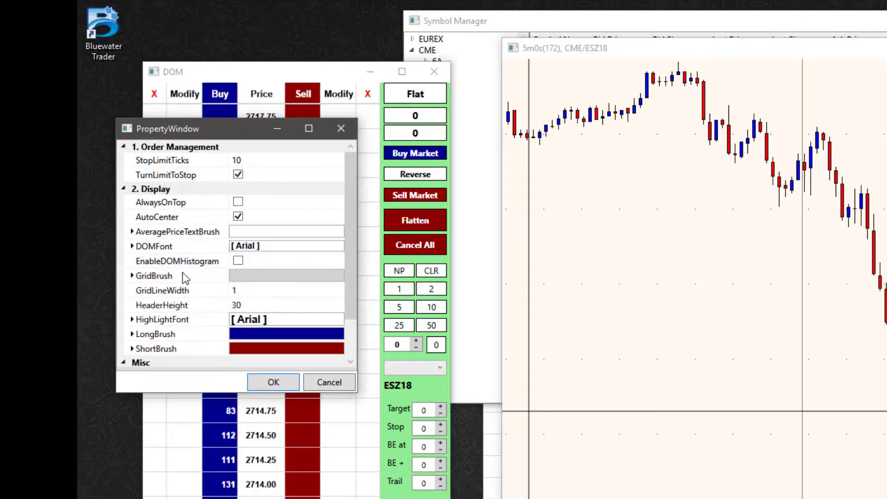
Step: Inspect StopLimitTicks, DOMFont and HighLightFont settings, then cancel the DOM properties unchanged
left_click(162, 160)
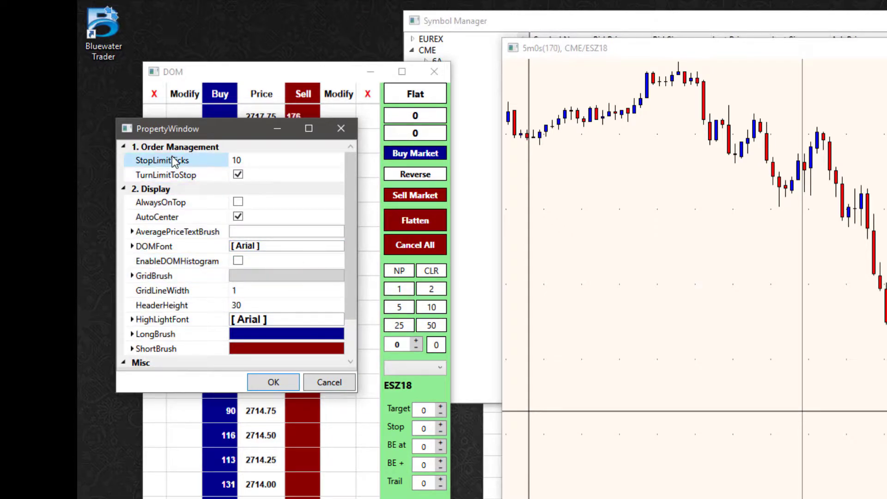
left_click(282, 160)
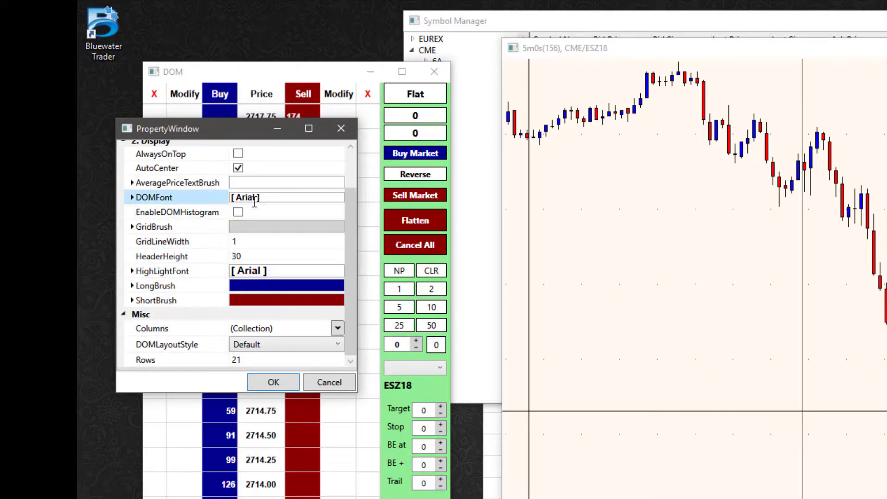
left_click(163, 271)
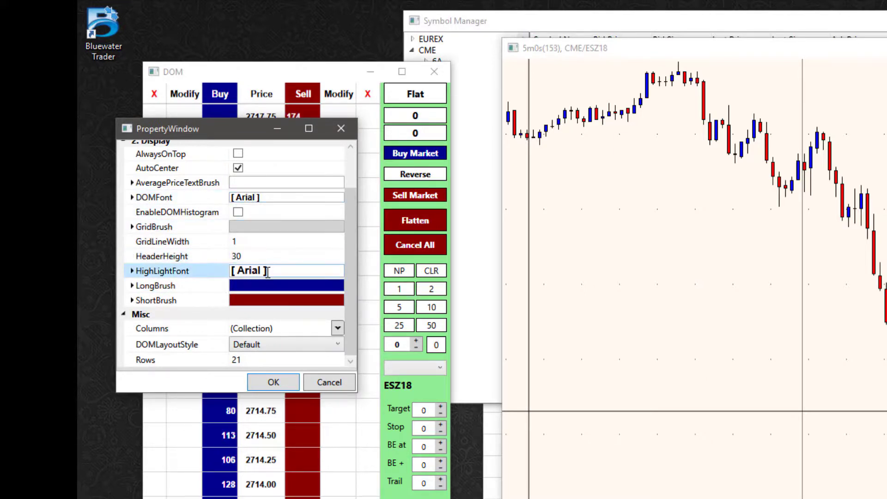
left_click(166, 344)
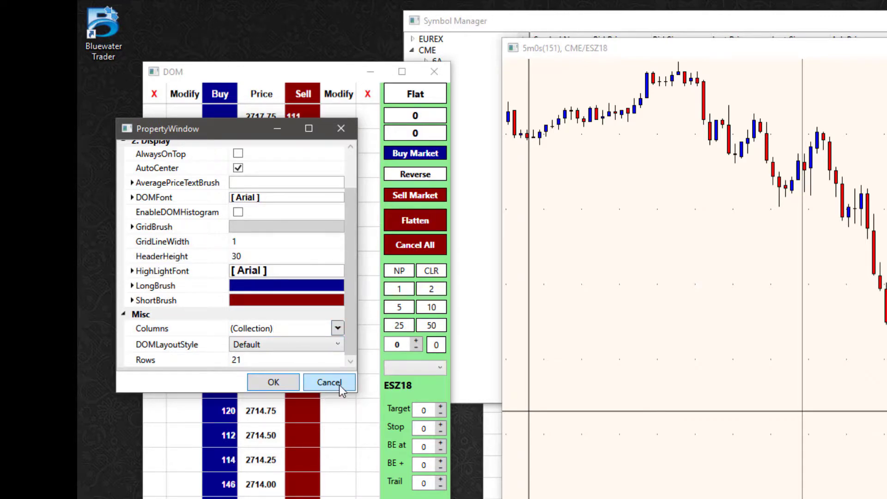
left_click(329, 381)
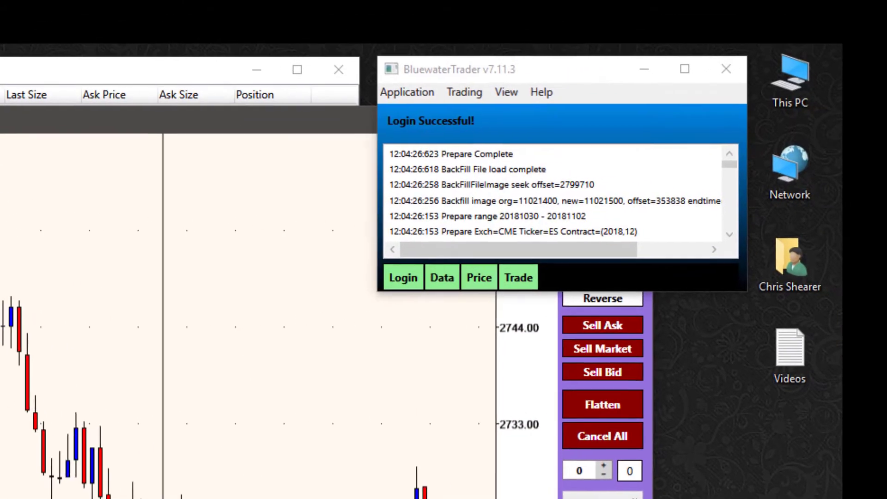
mouse_move(233, 274)
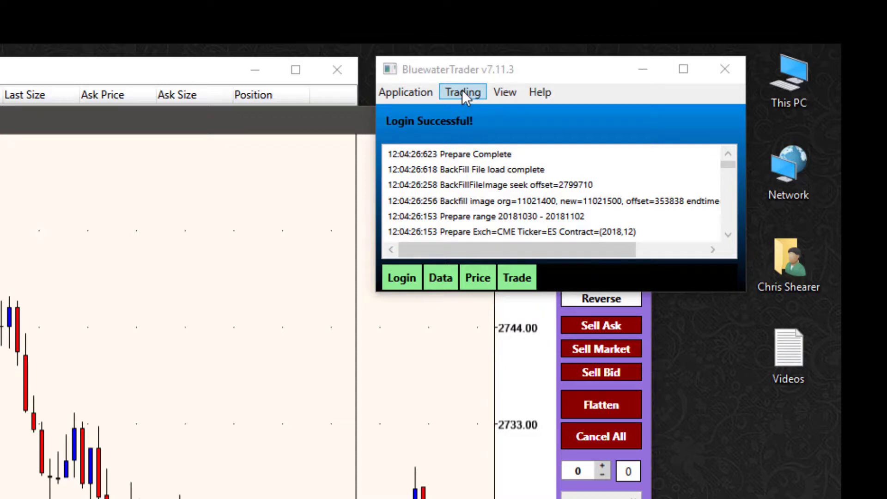
Step: Launch the Sim Order Manager from the Trading > Order Manager menu
left_click(462, 91)
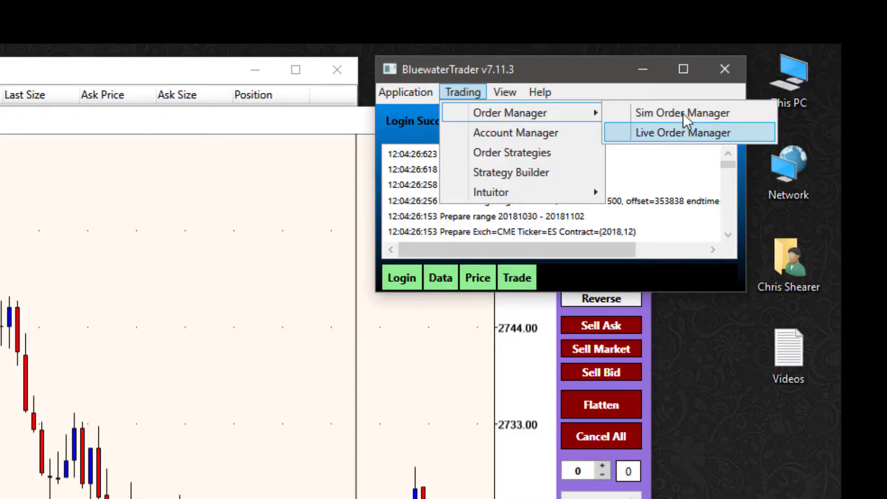
mouse_move(687, 136)
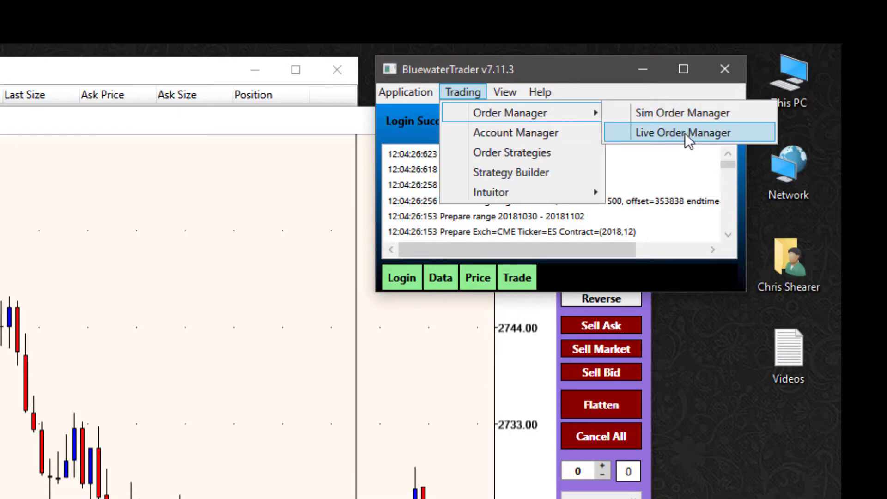
mouse_move(688, 113)
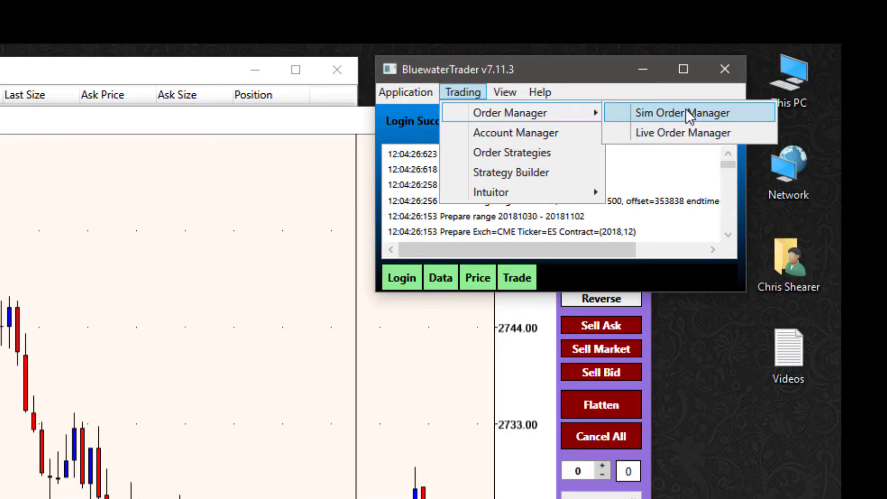
left_click(682, 113)
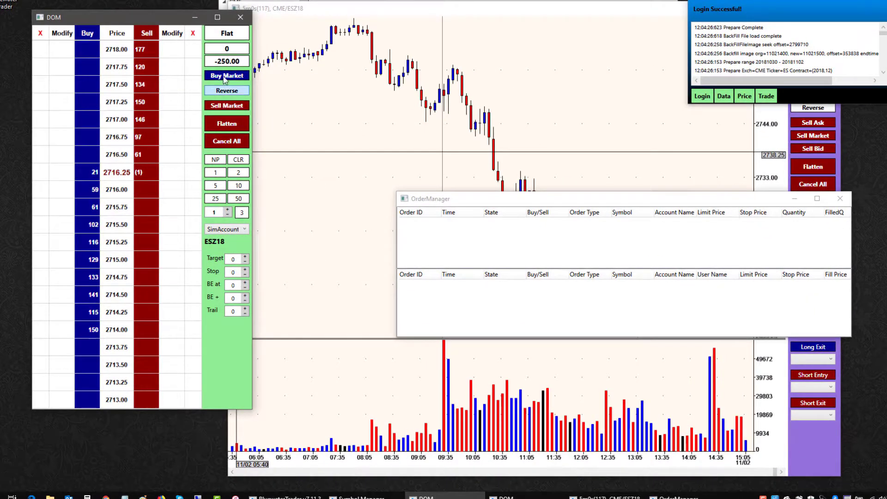
Step: Buy ESZ18 at market on SimAccount, then place a sell limit that fills at 2716.00
left_click(227, 75)
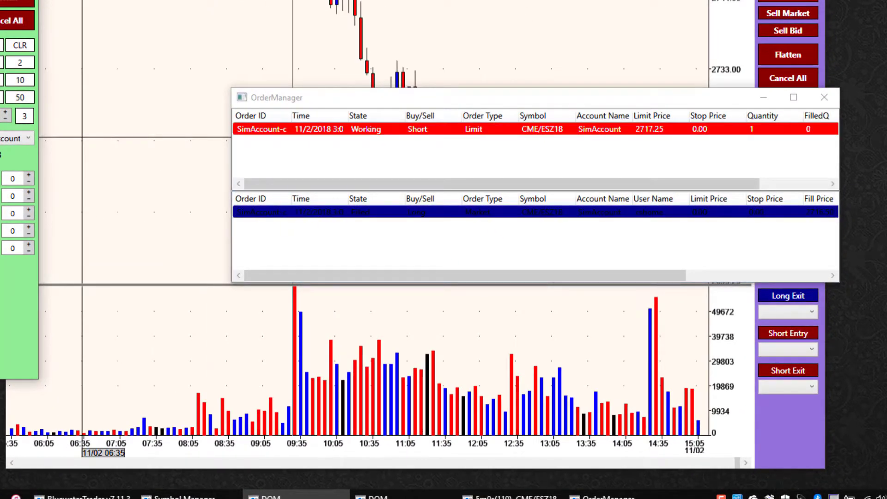
left_click(367, 129)
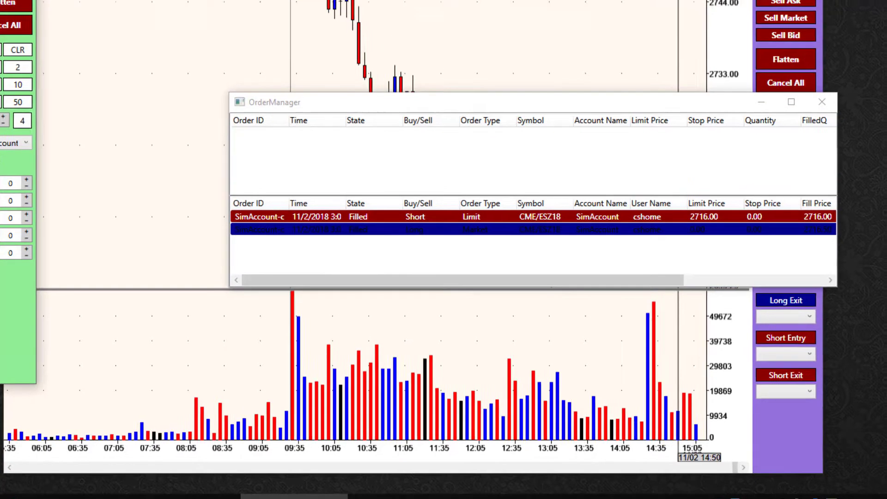
left_click(573, 54)
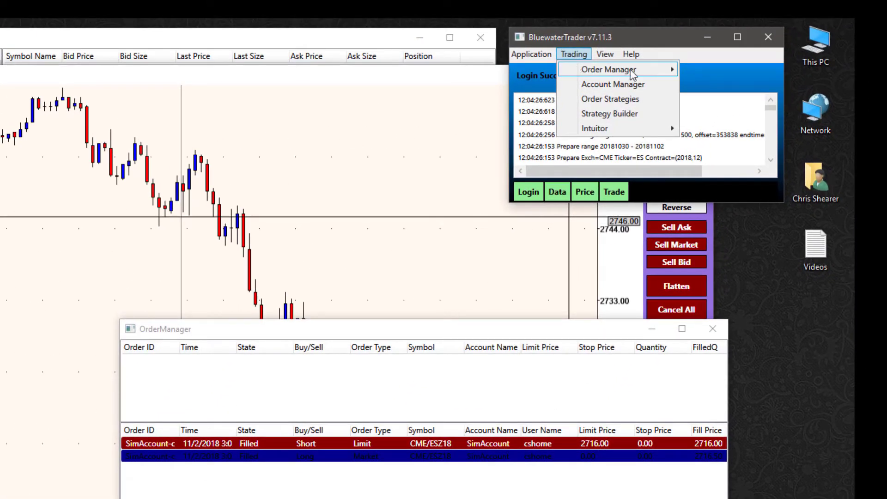